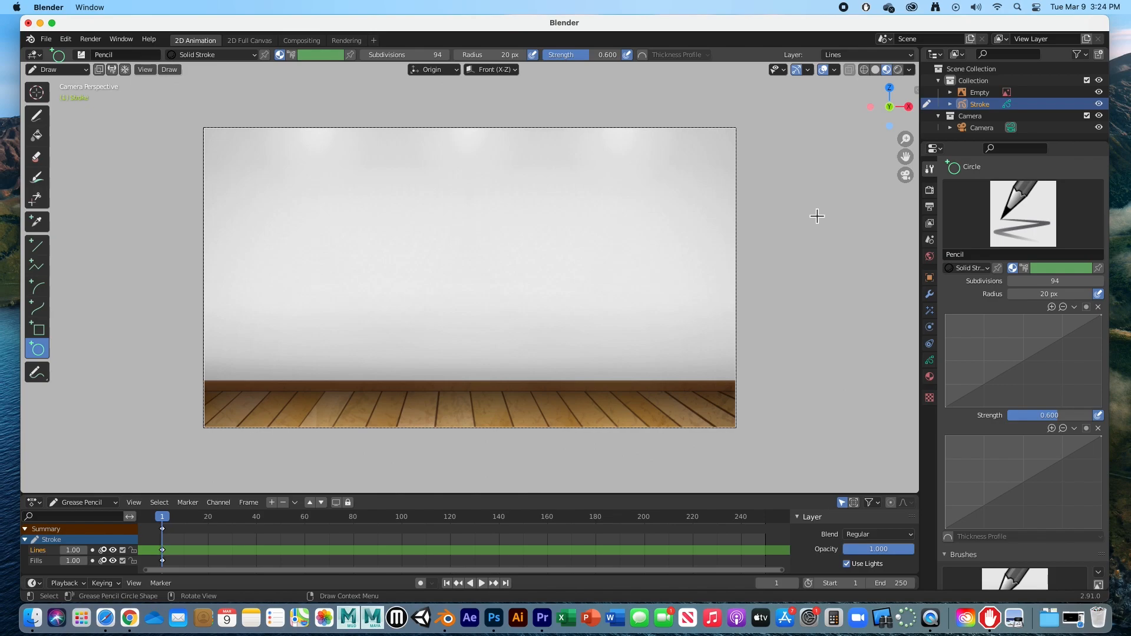
pyautogui.moveTo(369, 167)
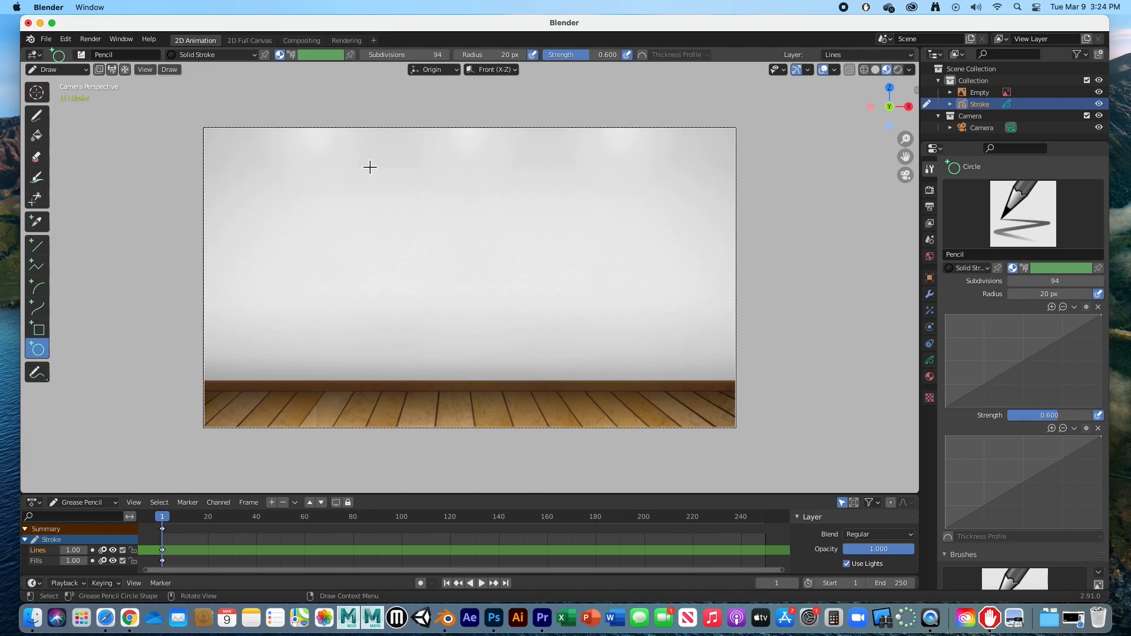
pyautogui.moveTo(352, 299)
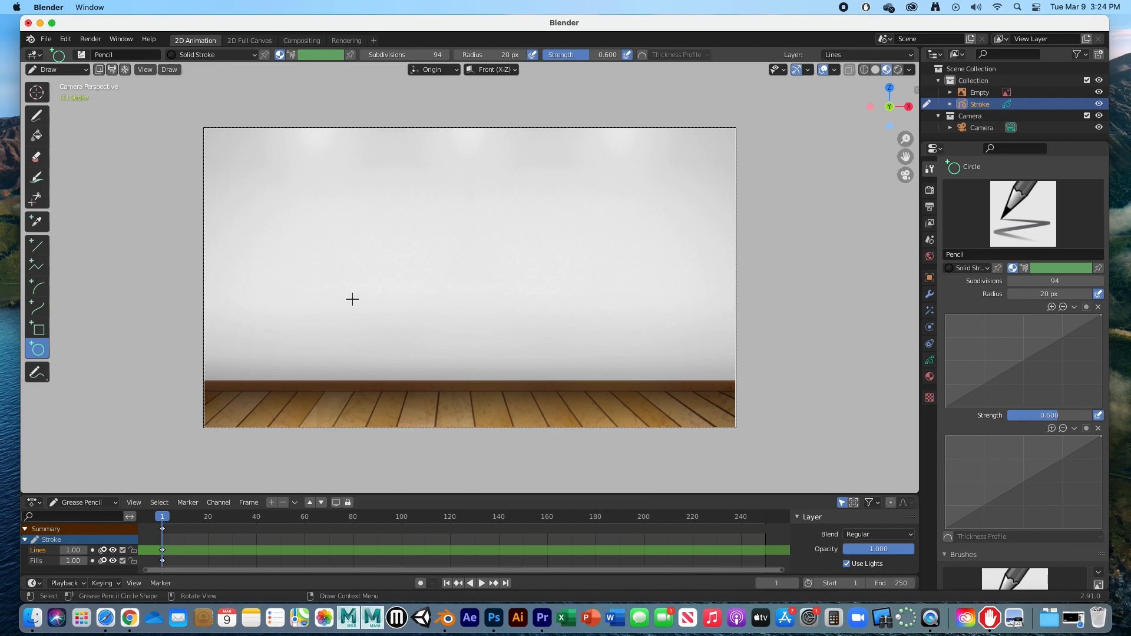
pyautogui.moveTo(68, 83)
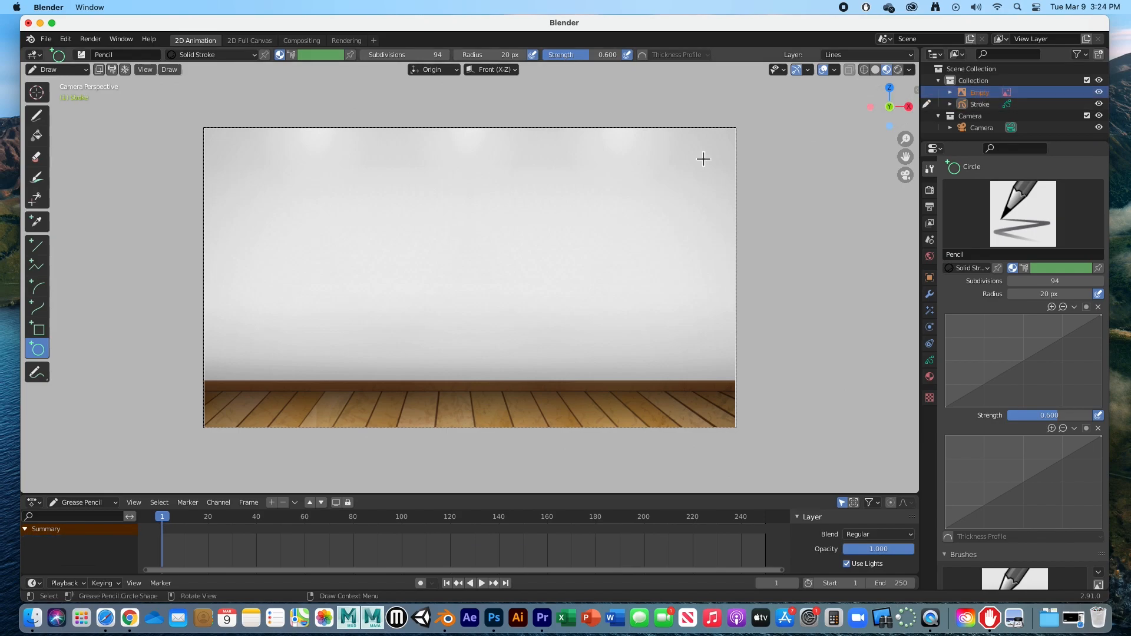
pyautogui.moveTo(562, 426)
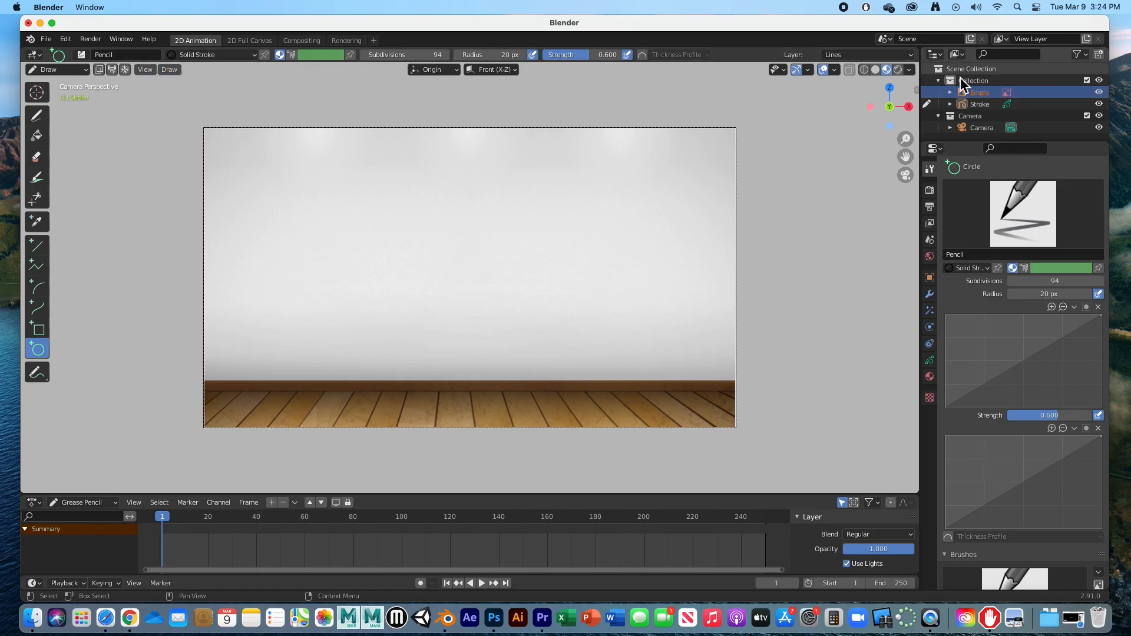
# Step: Reselect the Stroke object in the Outliner to show its material slots
pyautogui.click(979, 103)
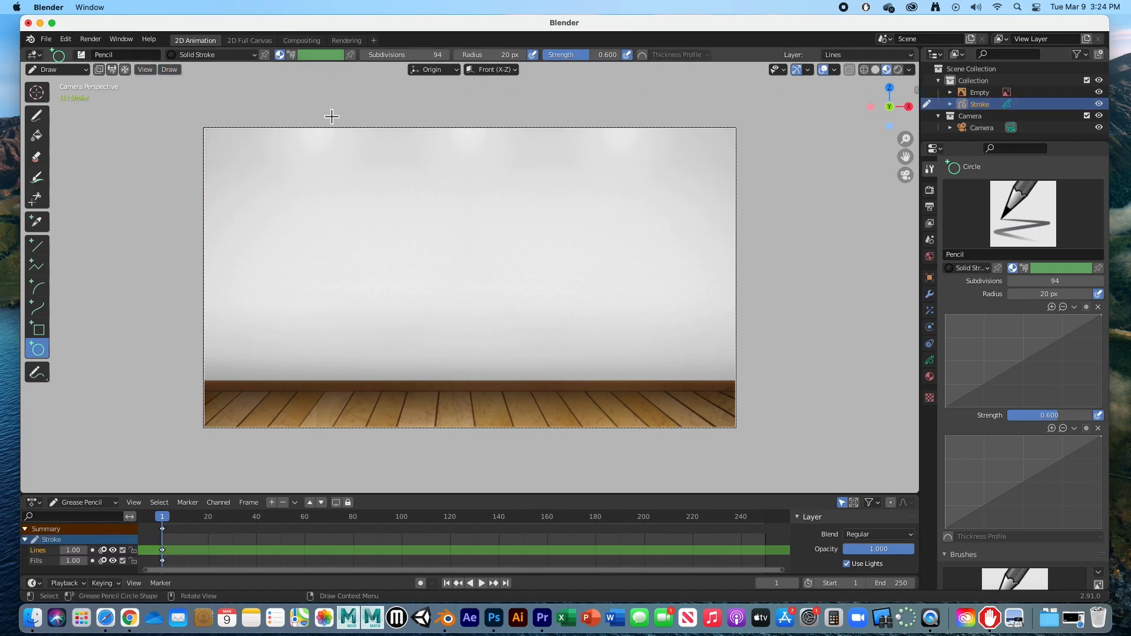
pyautogui.moveTo(48, 69)
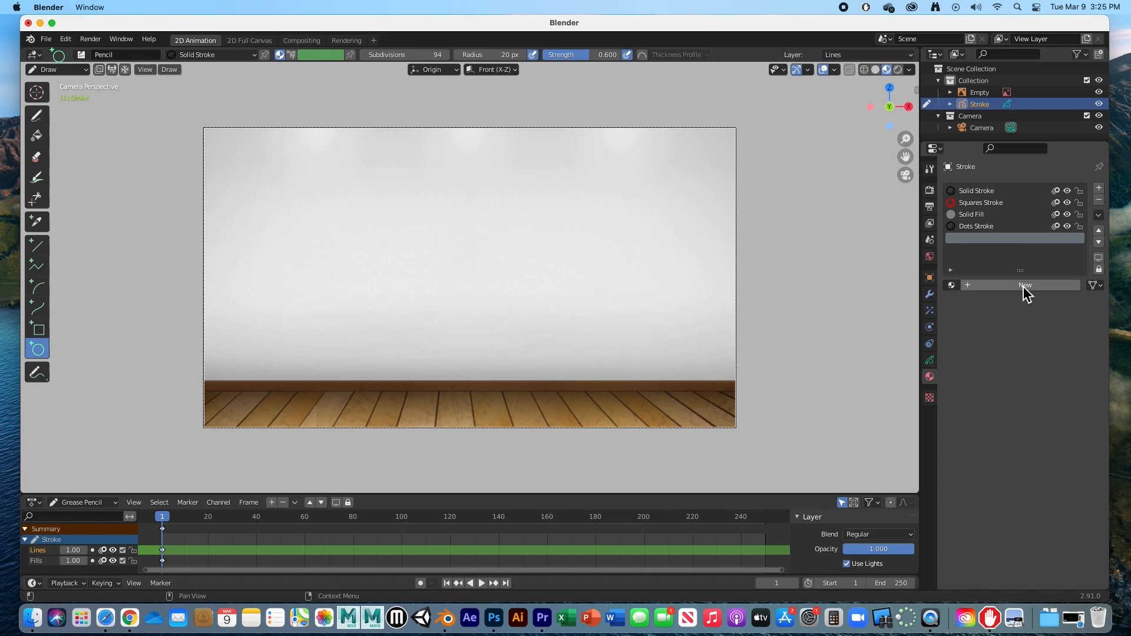
# Step: Add a new material to Stroke with a black line and red fill
pyautogui.click(1024, 284)
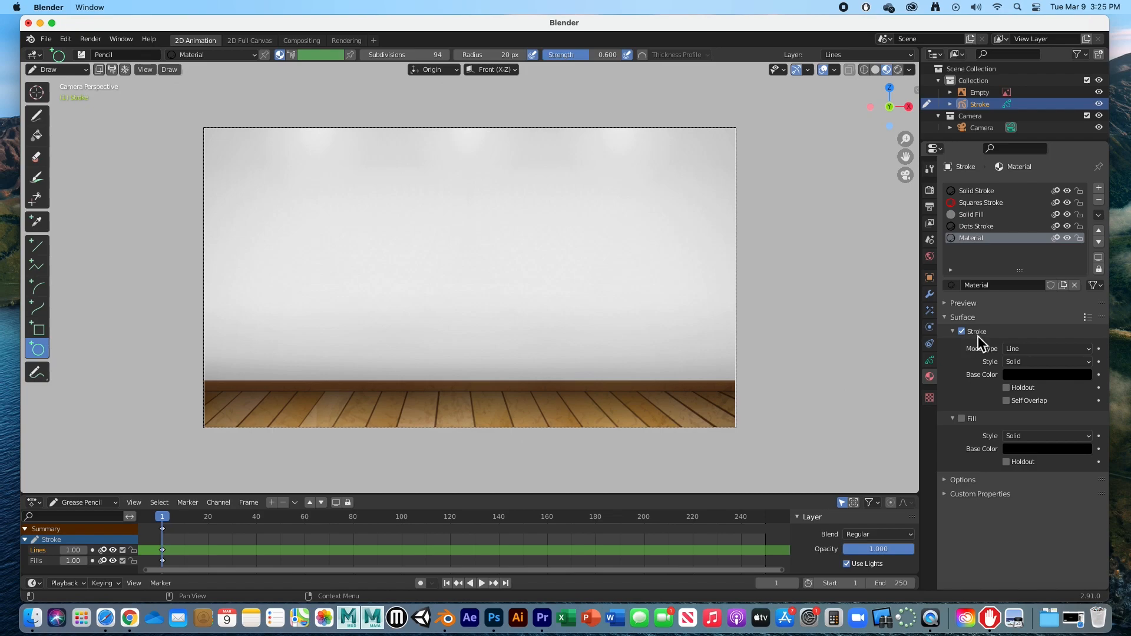
pyautogui.click(962, 418)
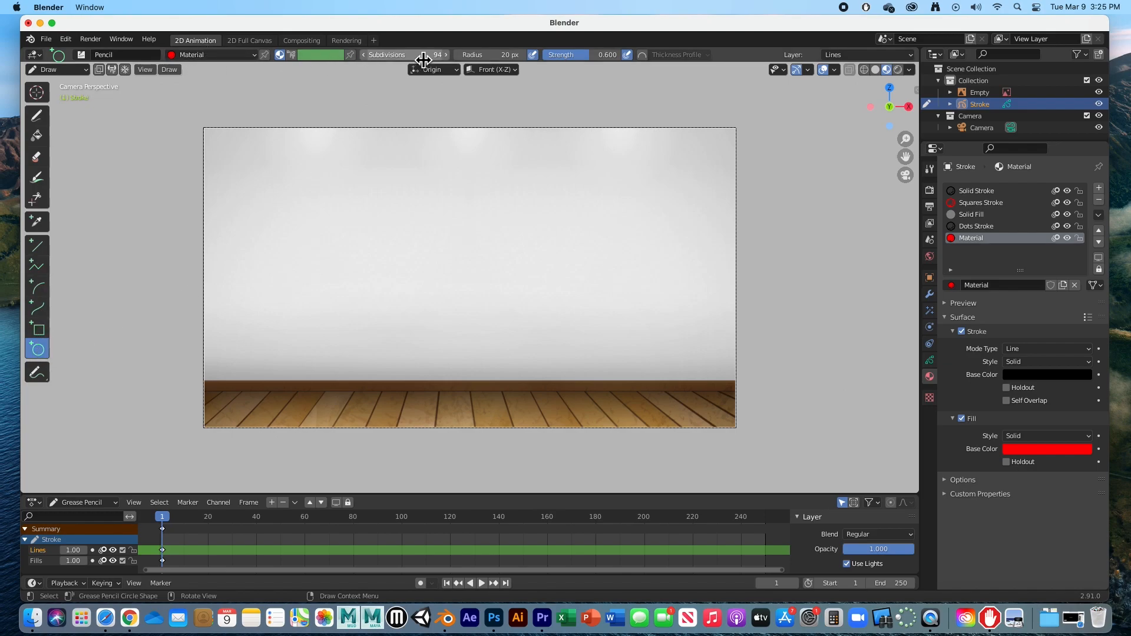
pyautogui.moveTo(490, 54); pyautogui.dragTo(508, 54)
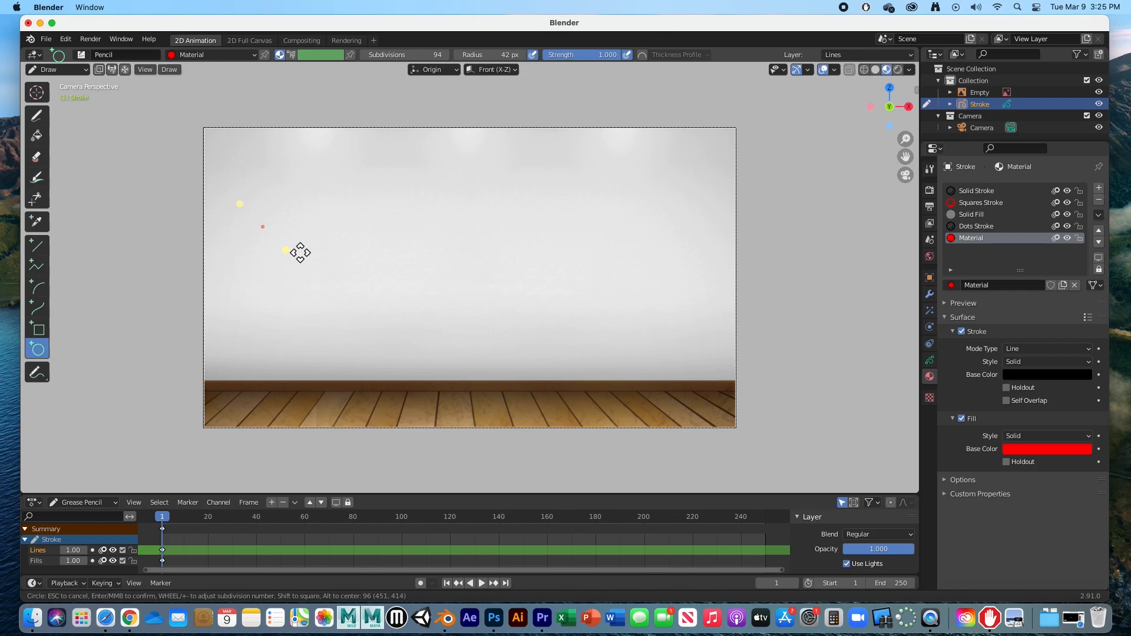
# Step: Draw the red outlined ball circle on the upper-left wall and confirm
pyautogui.click(261, 226)
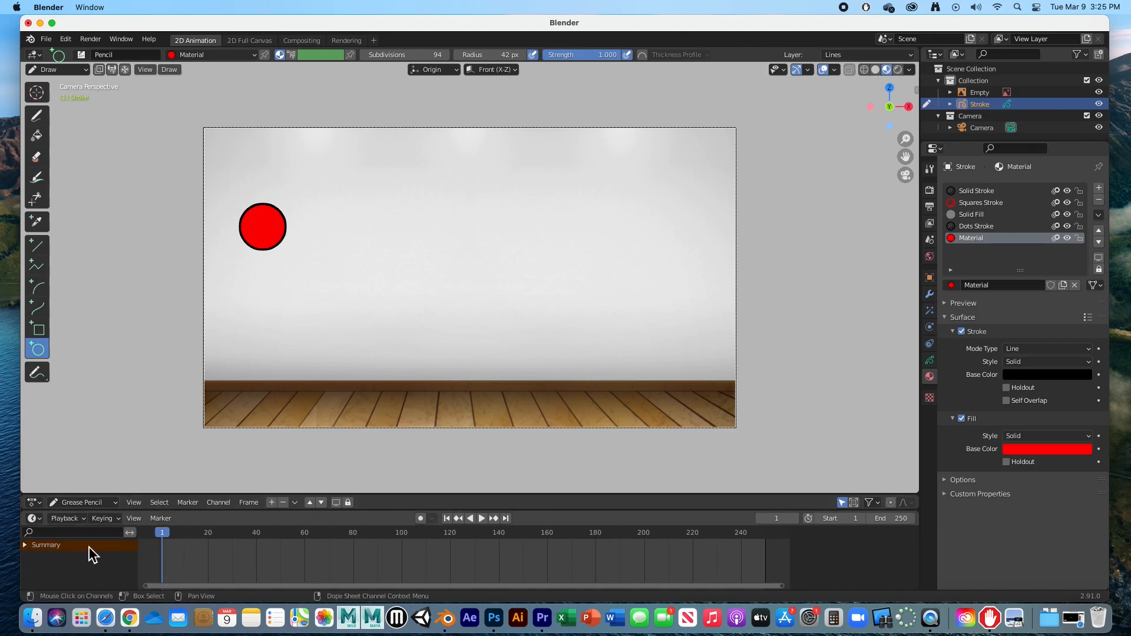
pyautogui.moveTo(299, 548)
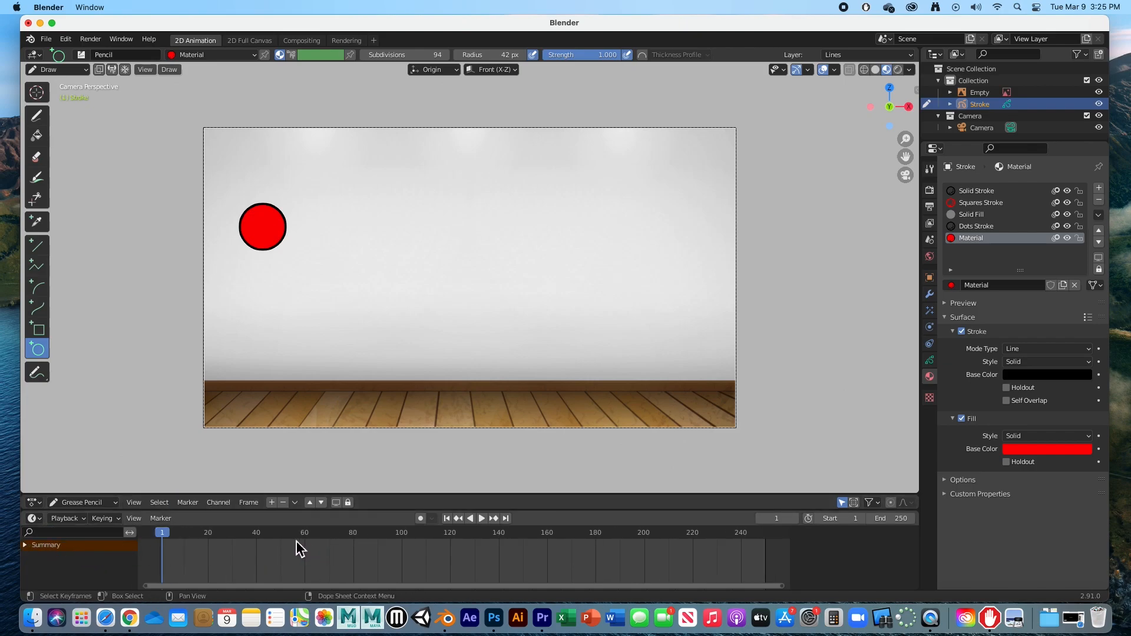
pyautogui.moveTo(258, 550)
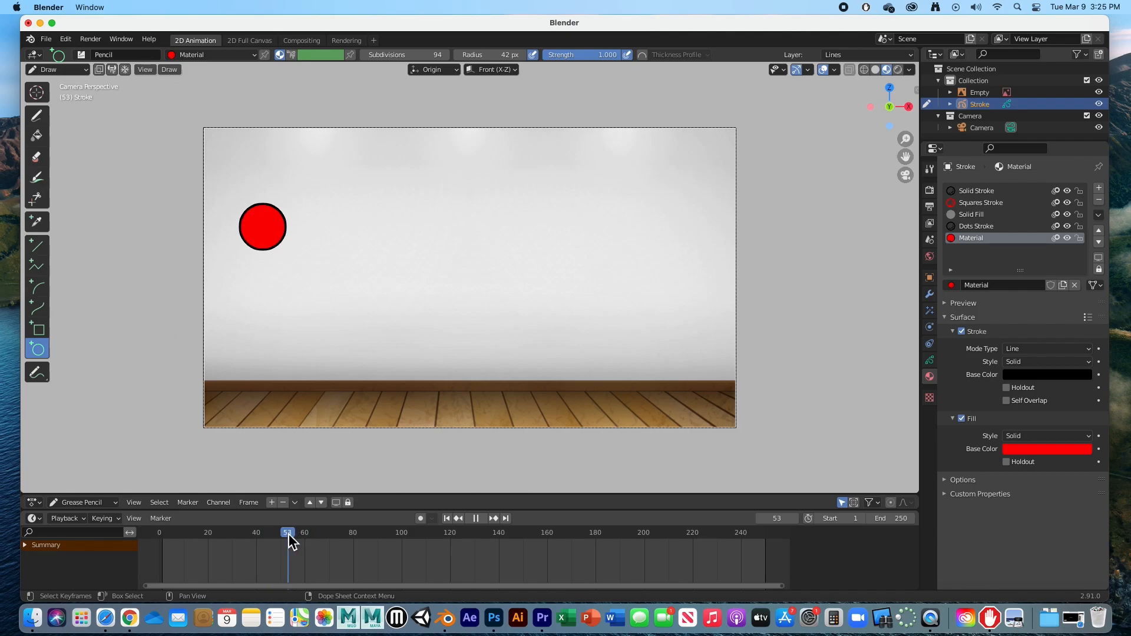
# Step: Scrub the timeline, end the animation at frame 50, and return to frame 1
pyautogui.moveTo(288, 533); pyautogui.dragTo(280, 533)
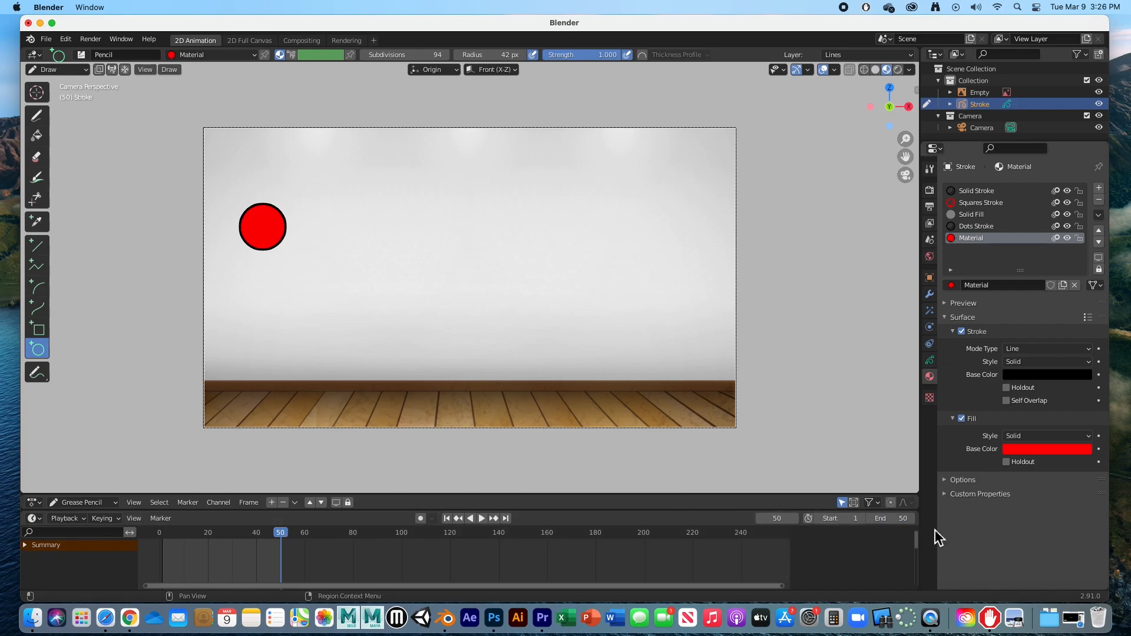
pyautogui.click(481, 517)
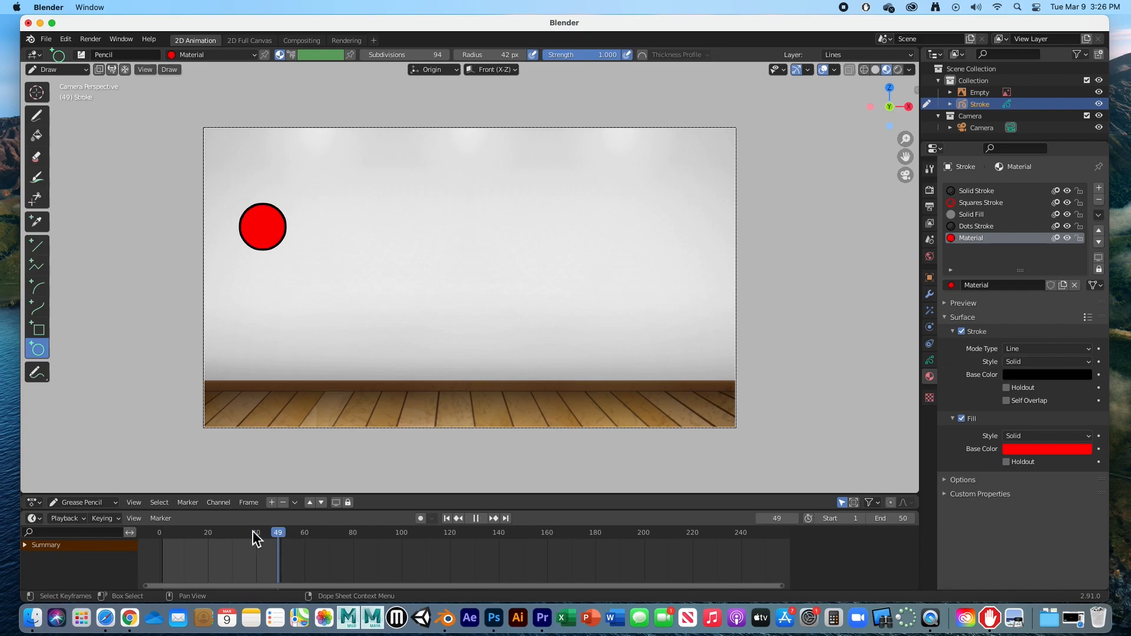
pyautogui.click(446, 518)
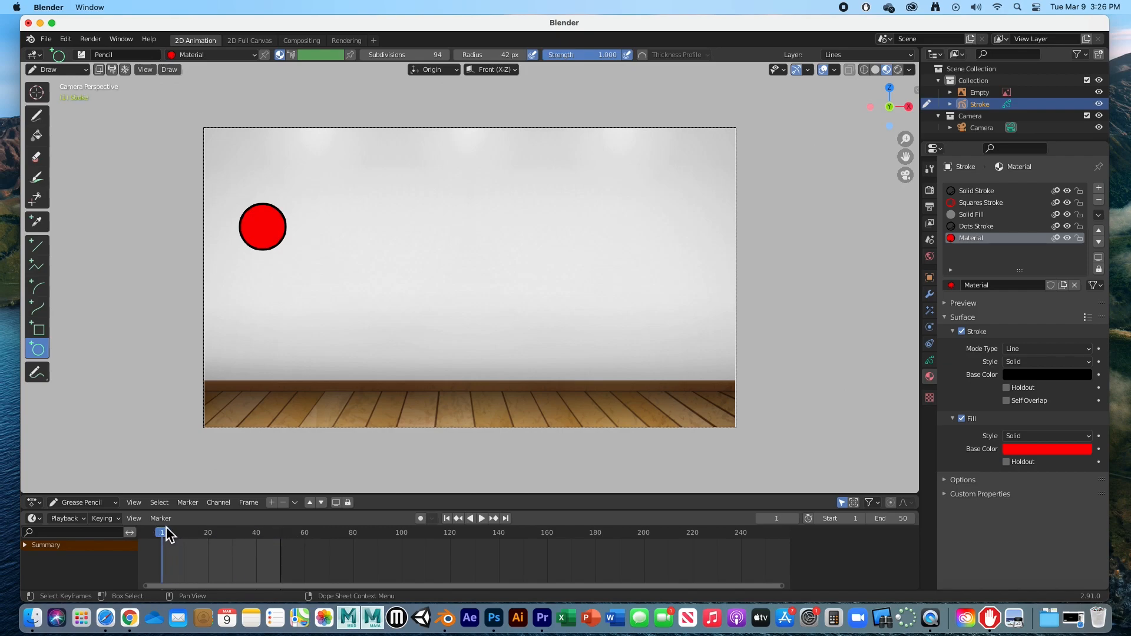
# Step: In Object Mode, select the red ball and set its Origin to Geometry
pyautogui.click(58, 69)
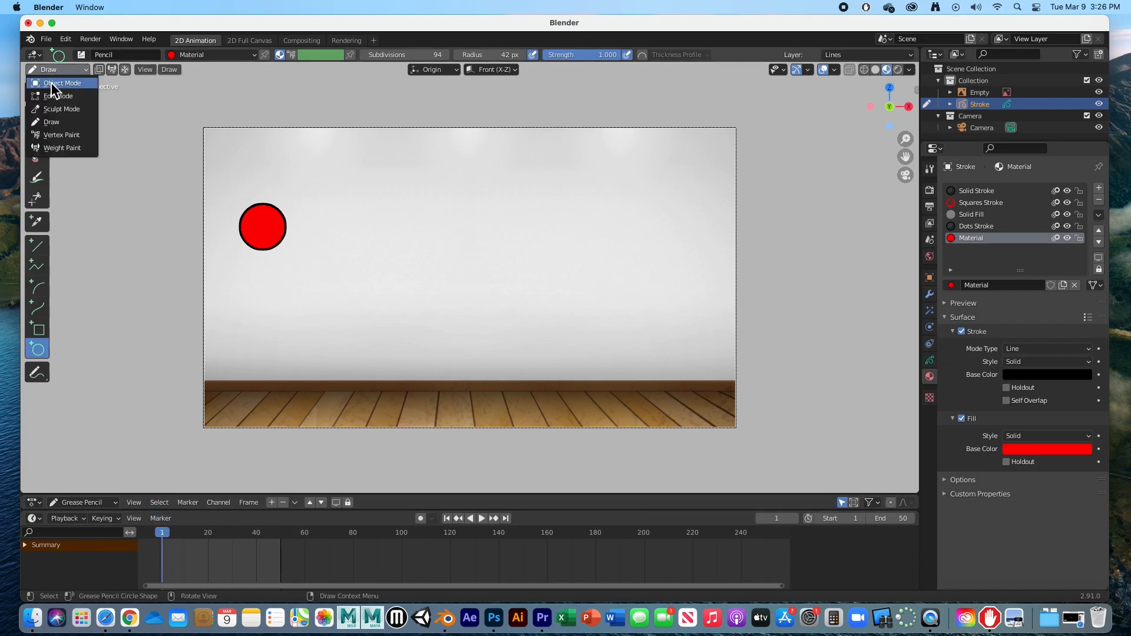
pyautogui.click(62, 83)
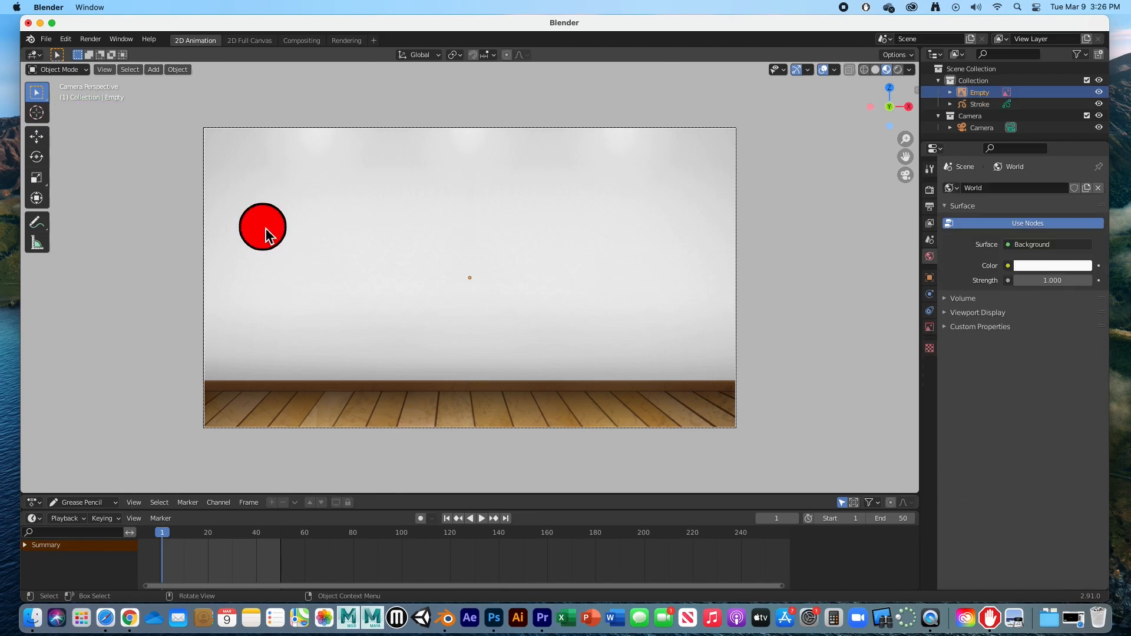
pyautogui.click(979, 104)
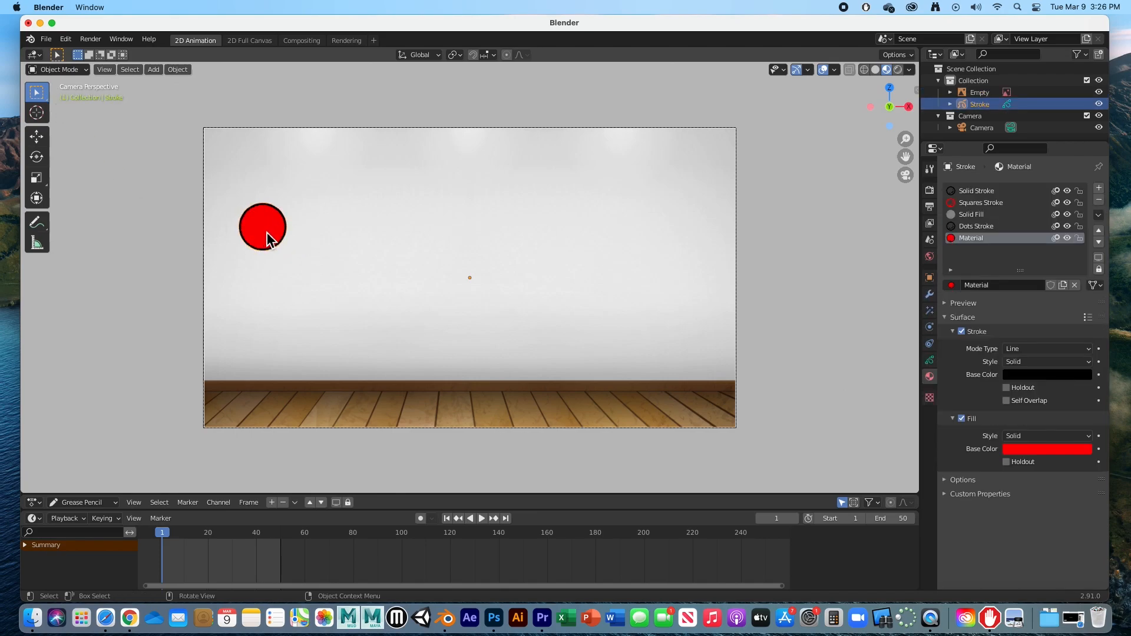
pyautogui.click(470, 282)
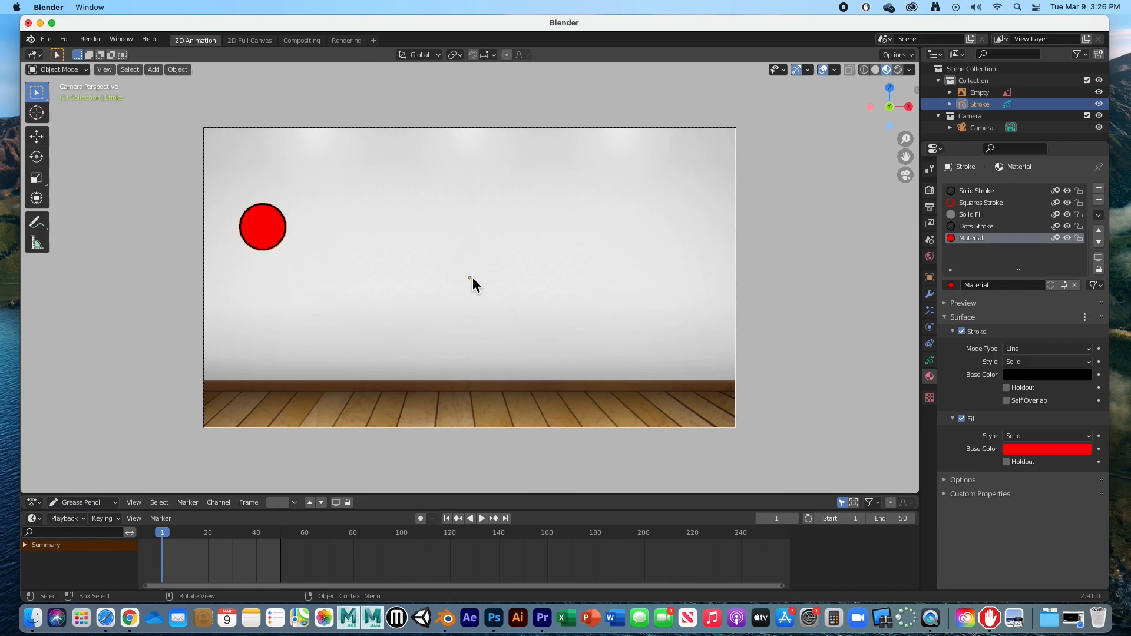
pyautogui.moveTo(475, 286)
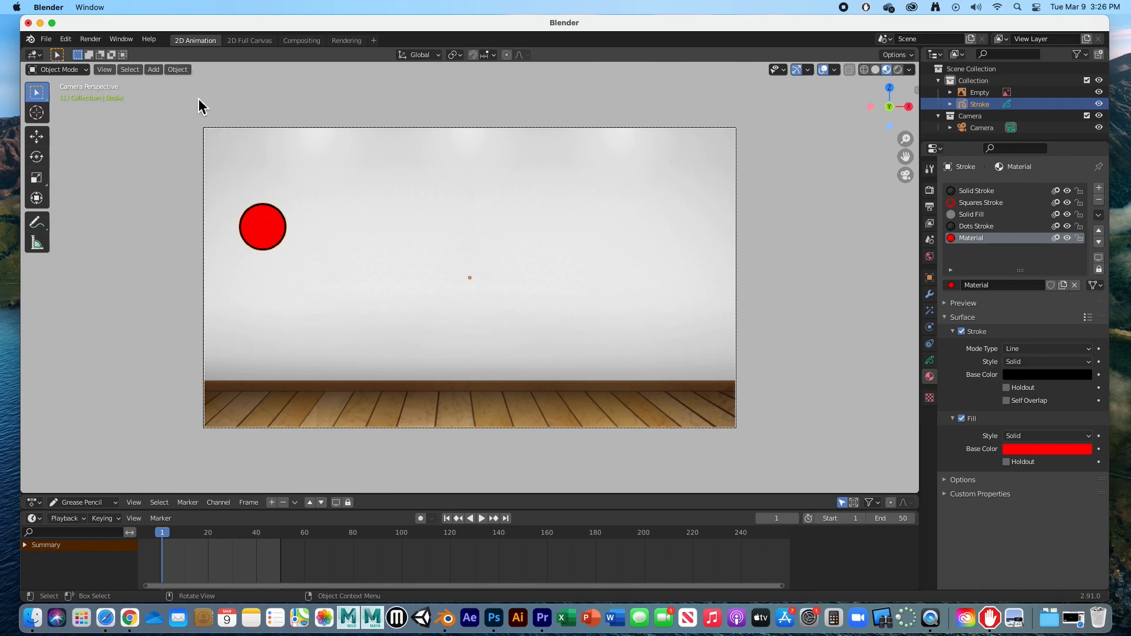
pyautogui.click(177, 70)
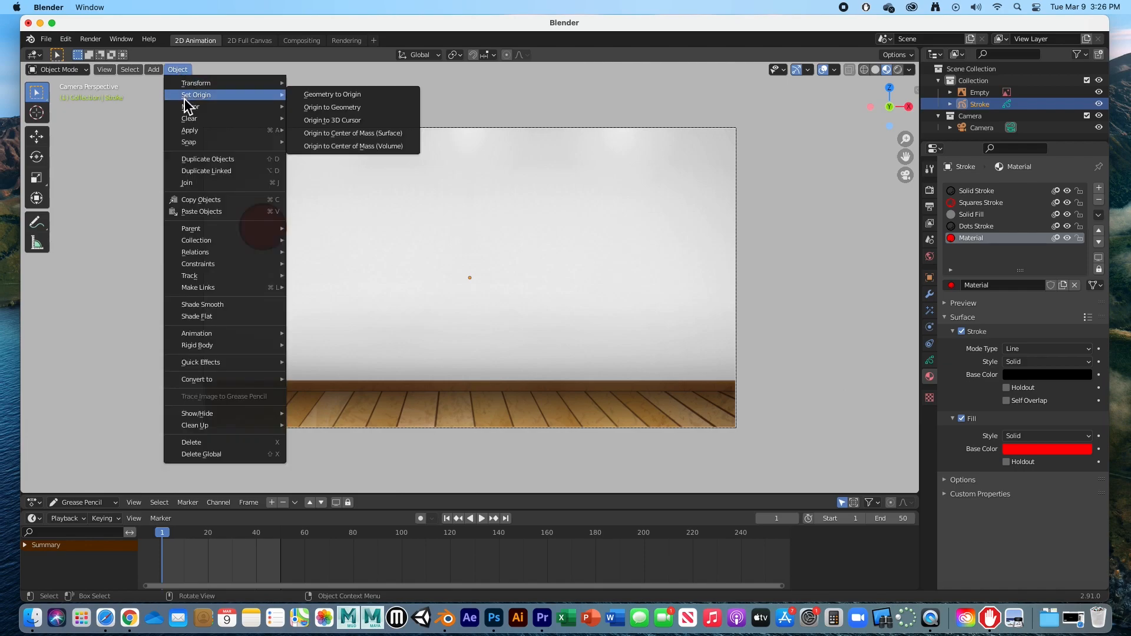
pyautogui.moveTo(331, 107)
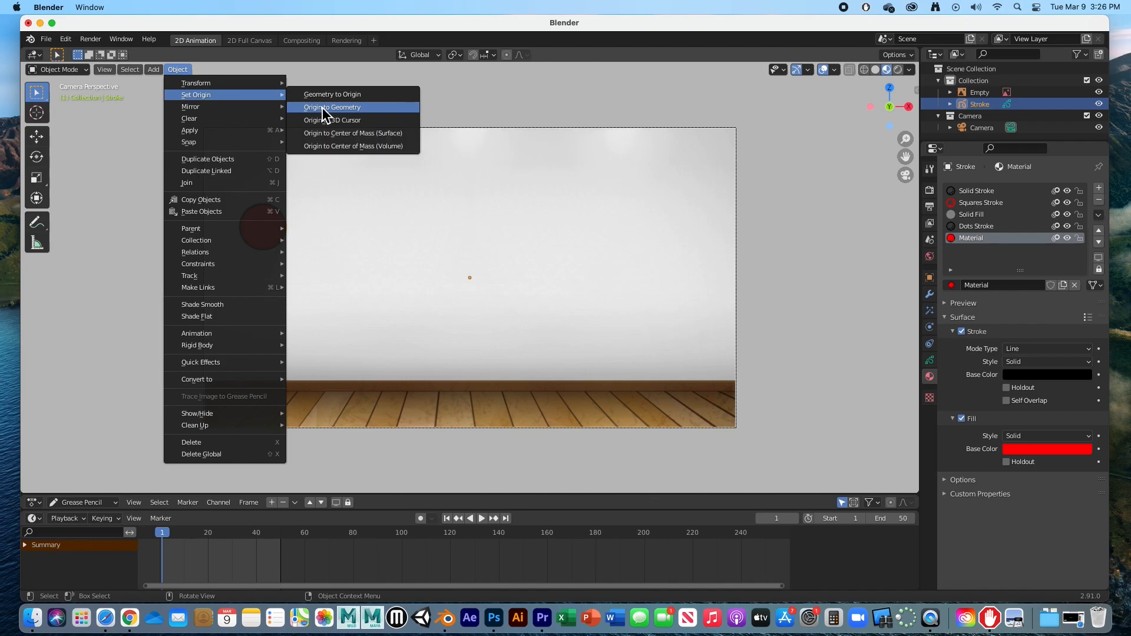
pyautogui.click(332, 106)
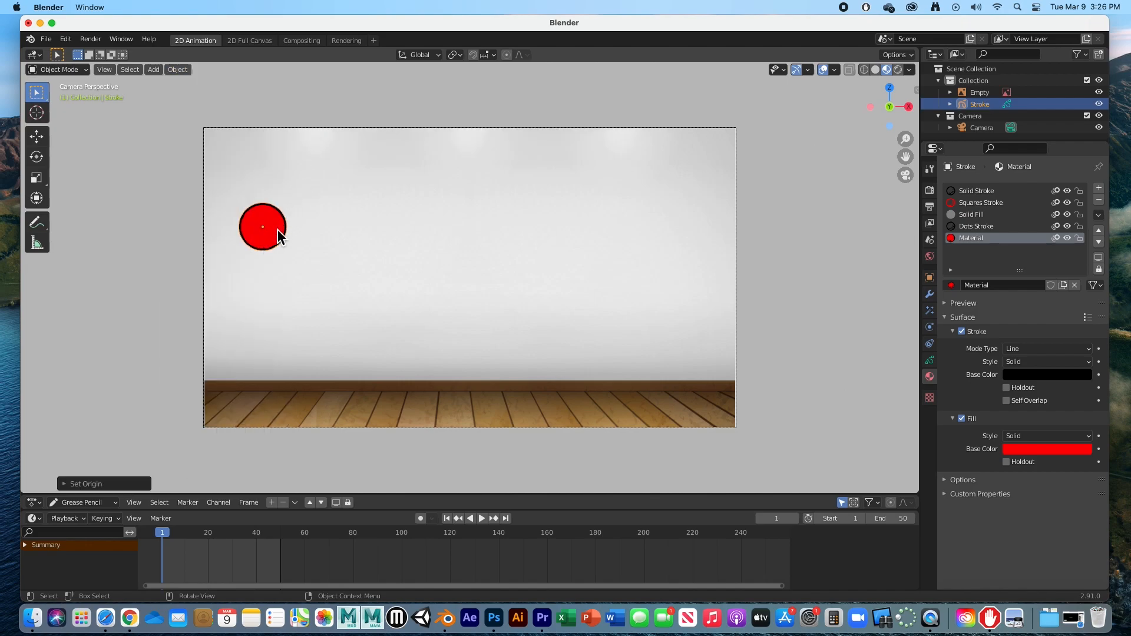
pyautogui.moveTo(286, 248)
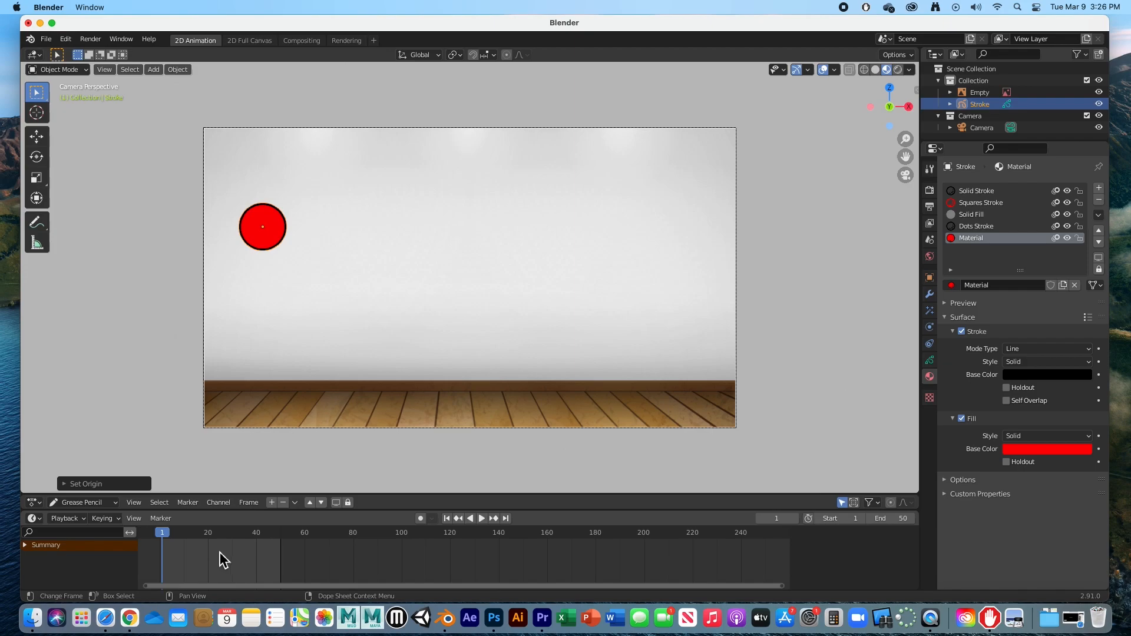
pyautogui.moveTo(226, 559)
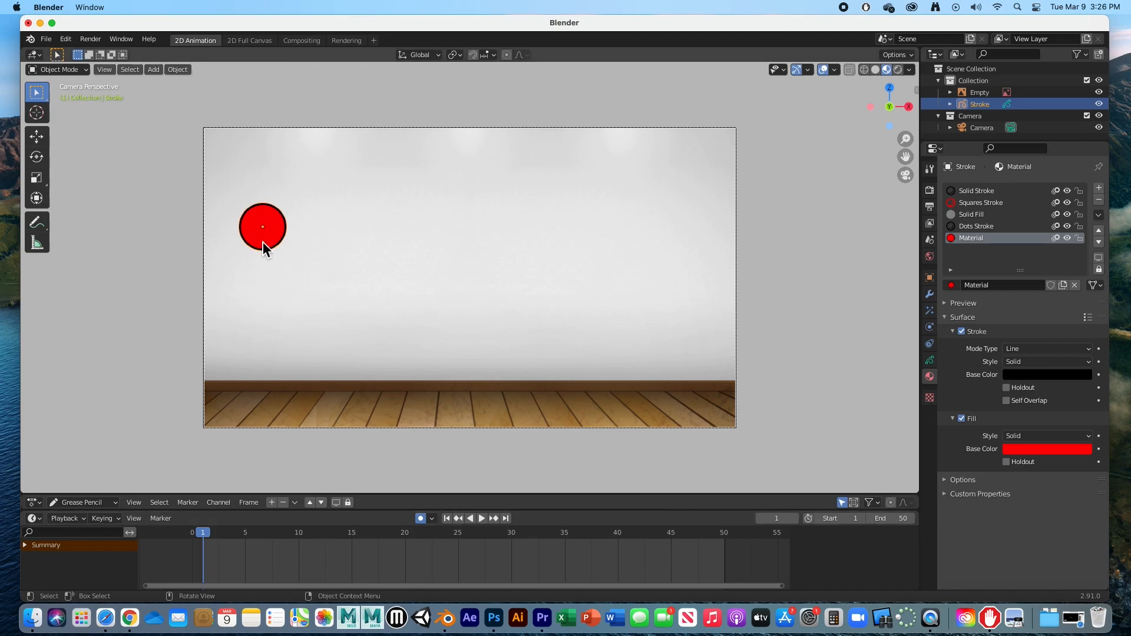
# Step: Insert a Location & Rotation keyframe on the ball at frame 1
pyautogui.press('i')
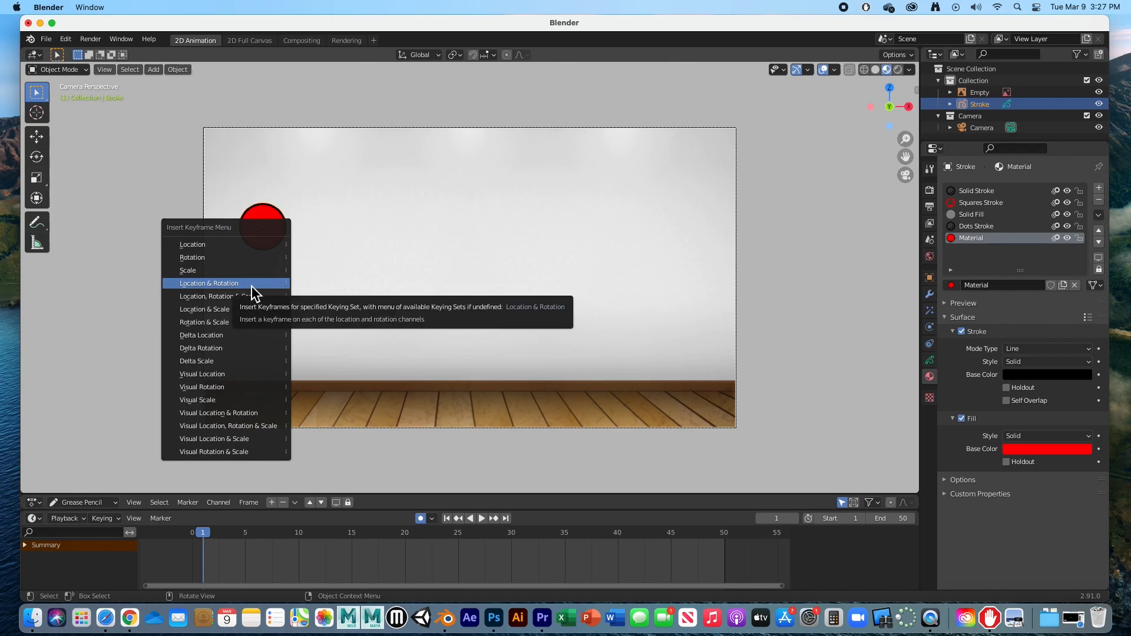
pyautogui.click(209, 283)
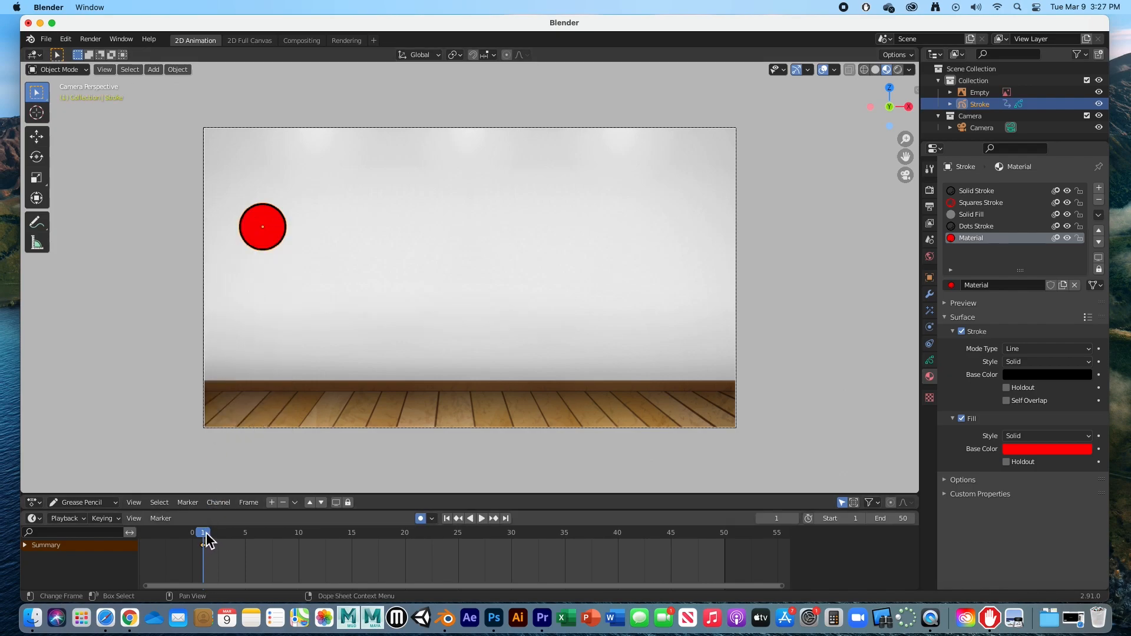
# Step: At frame 40, move the ball to the floor's right end and preview playback
pyautogui.click(481, 518)
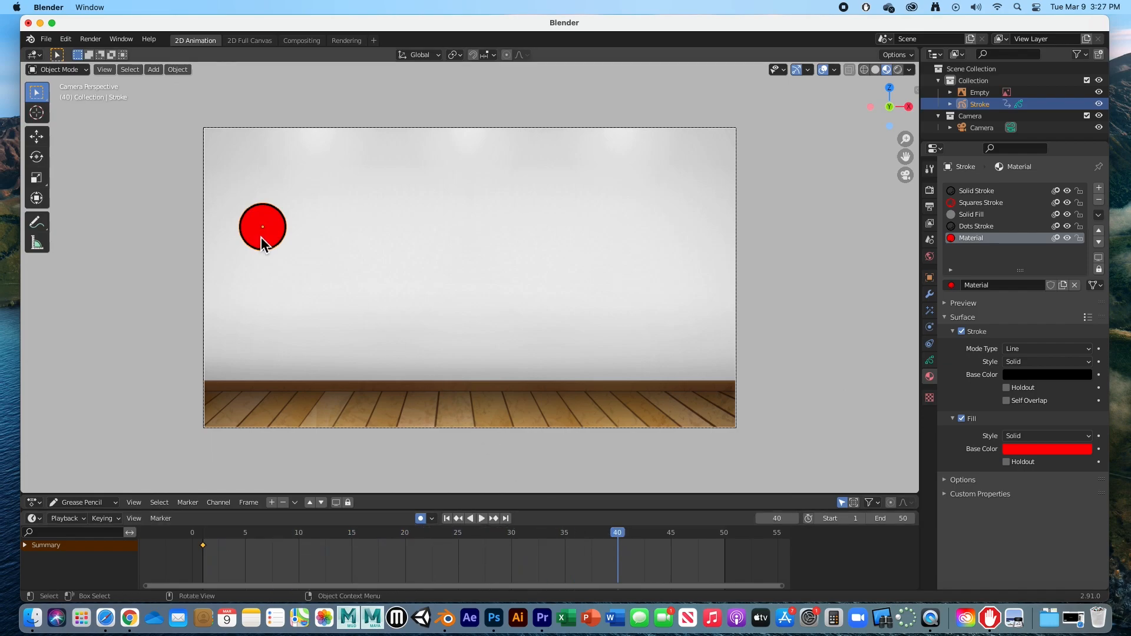
pyautogui.moveTo(263, 226); pyautogui.dragTo(684, 400)
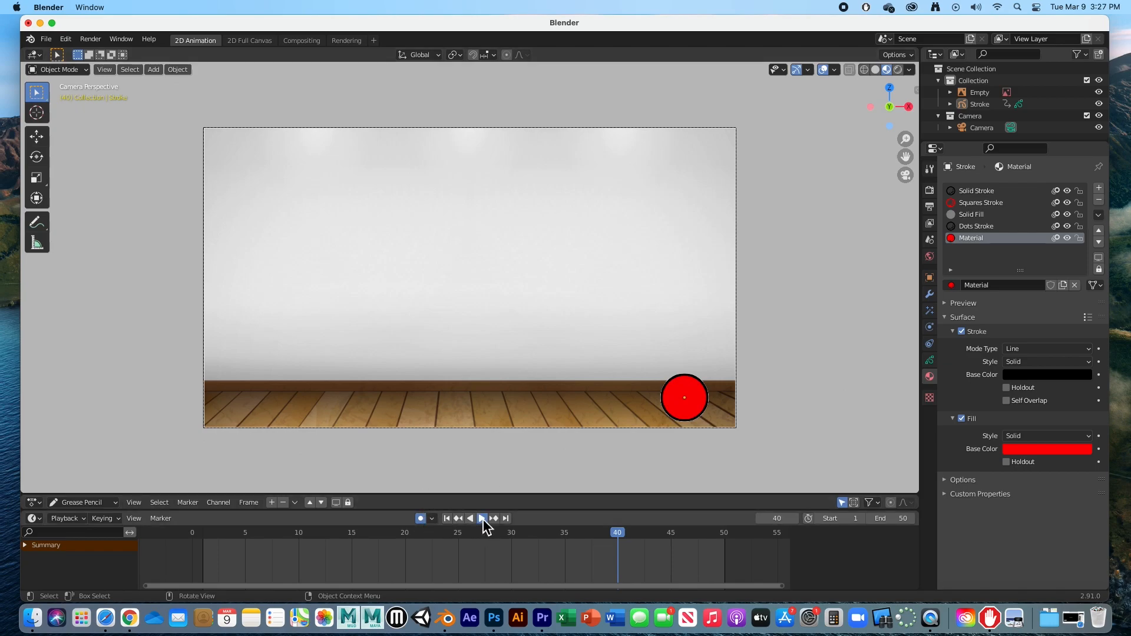
pyautogui.click(481, 518)
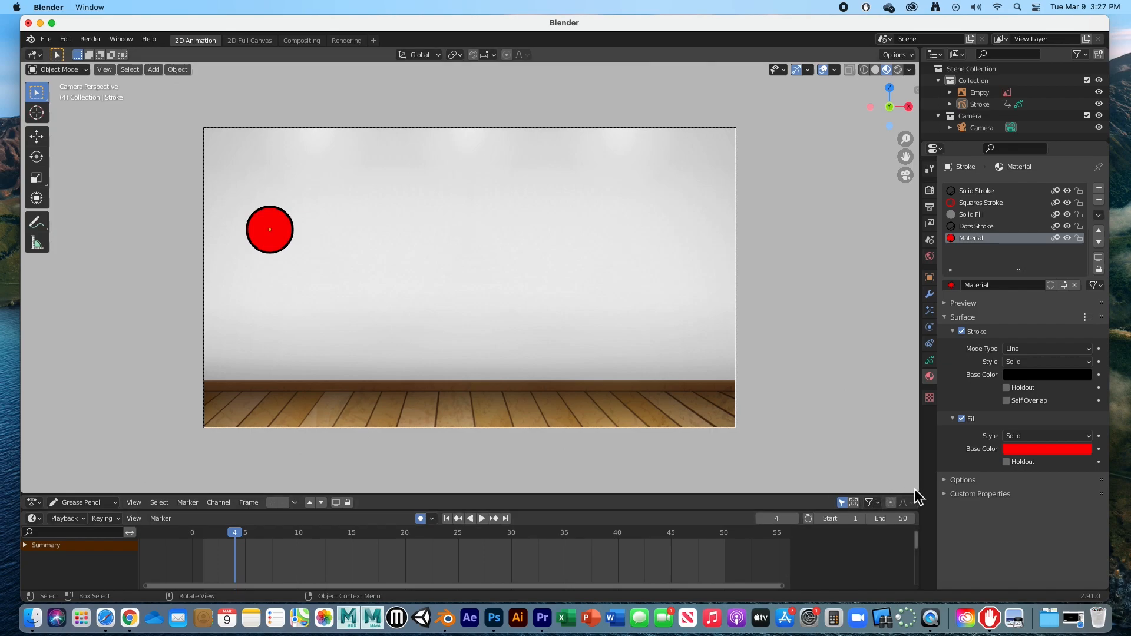
pyautogui.moveTo(813, 453)
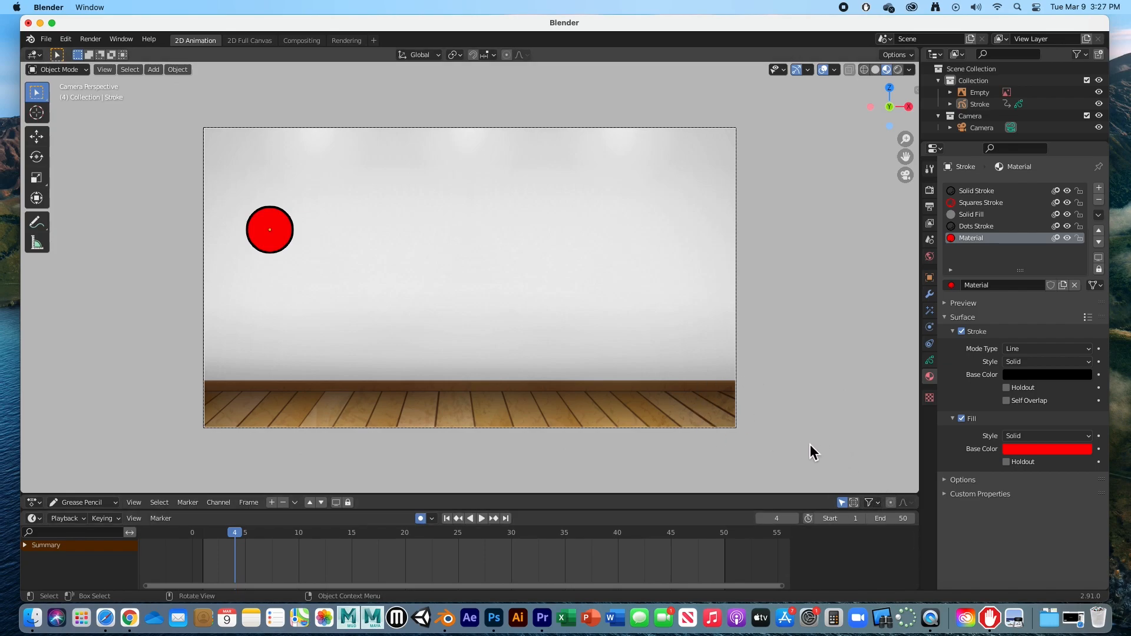
pyautogui.moveTo(915, 494)
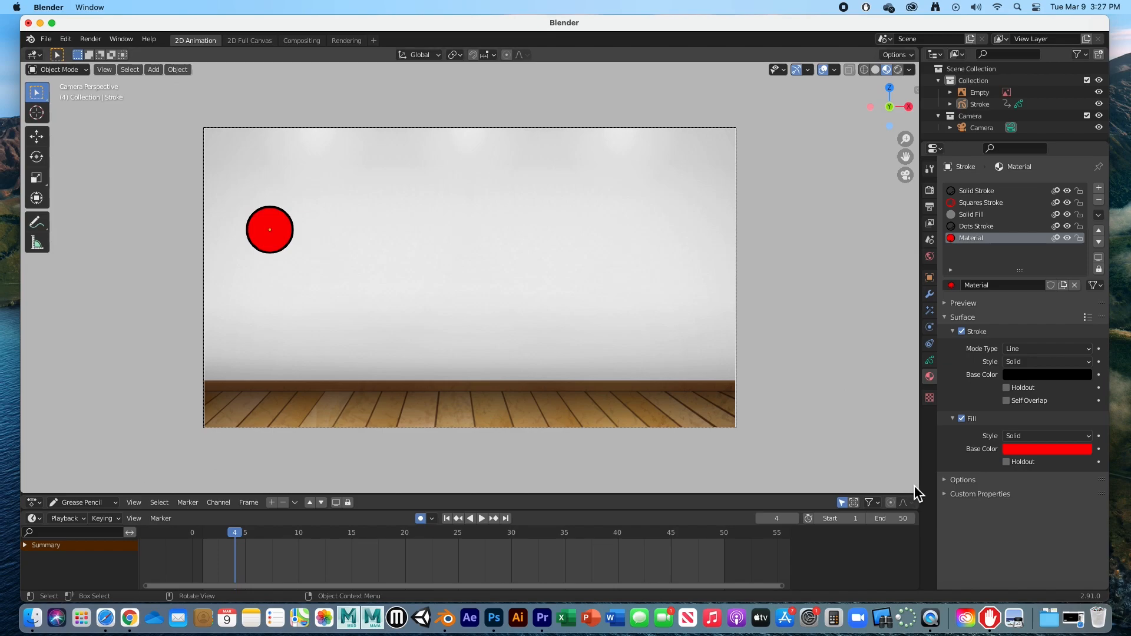
pyautogui.moveTo(918, 493)
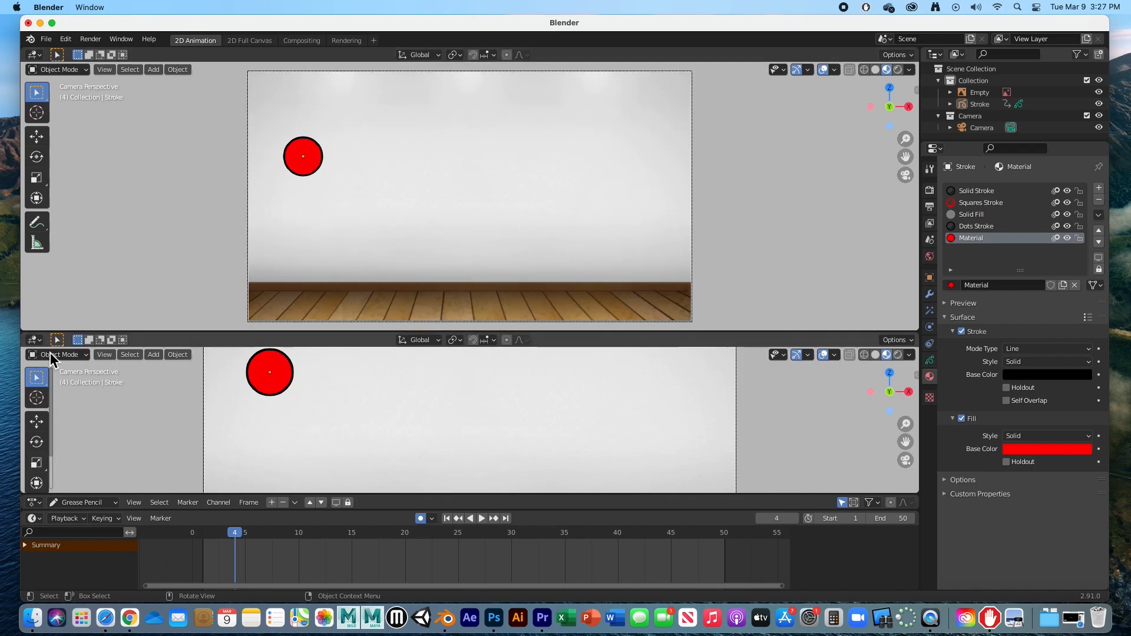
pyautogui.moveTo(324, 411)
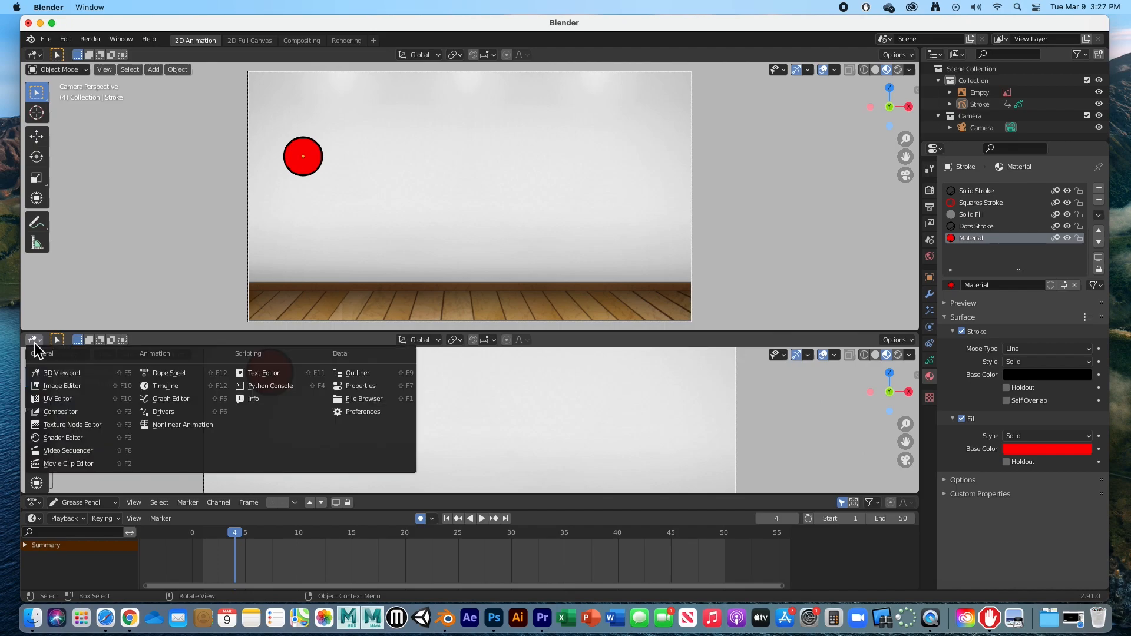
# Step: Turn the new lower pane into a Graph Editor showing the ball's curves
pyautogui.click(171, 398)
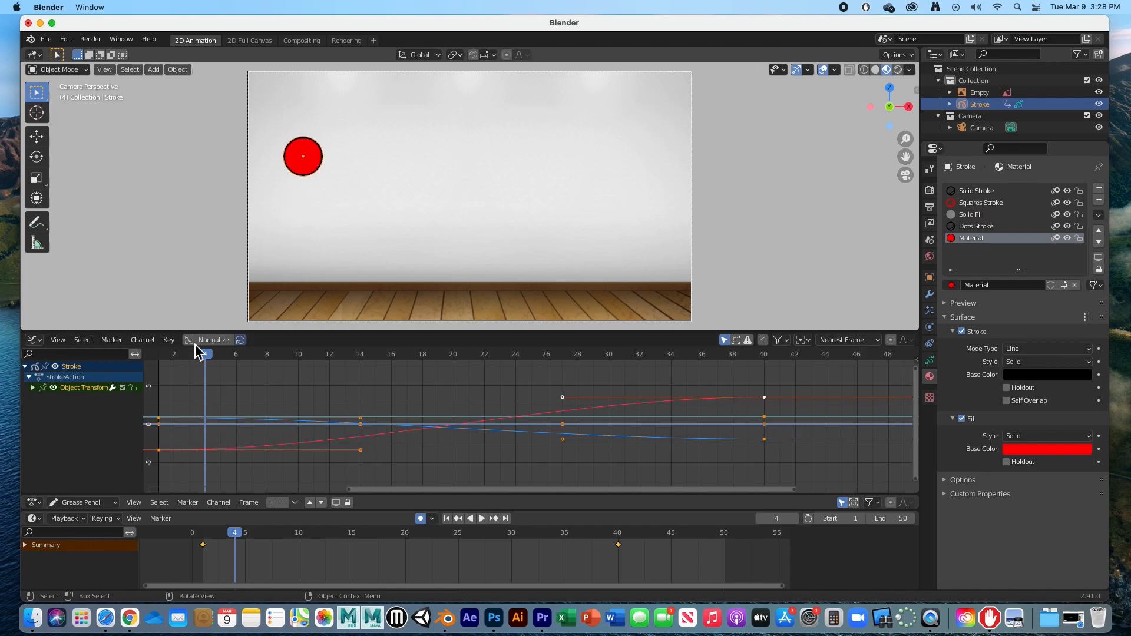
pyautogui.click(32, 387)
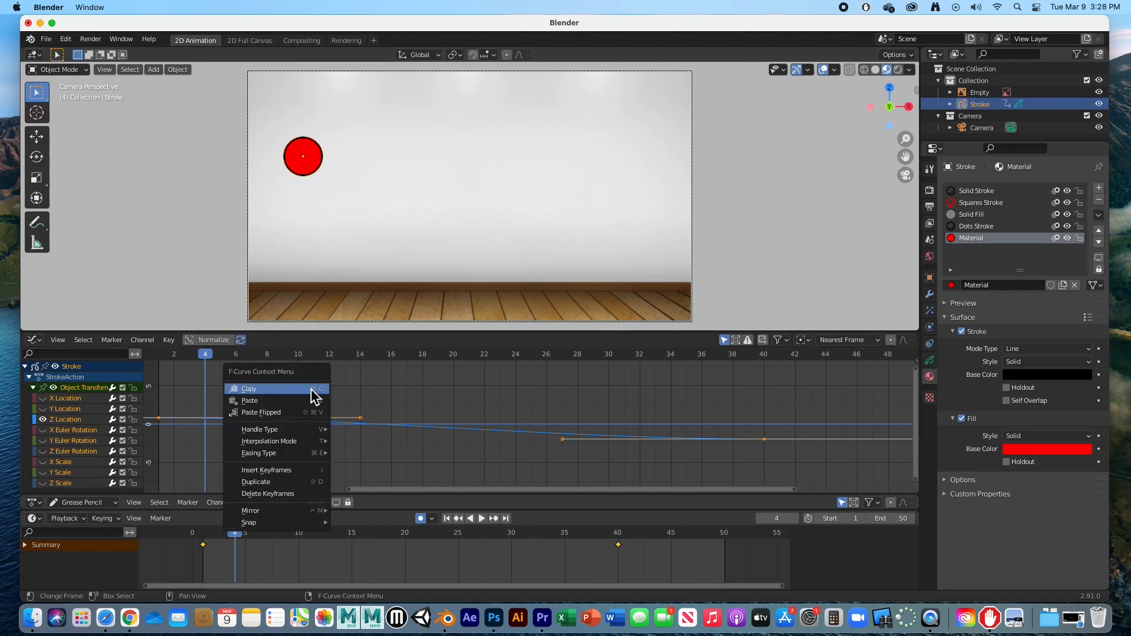
pyautogui.moveTo(269, 440)
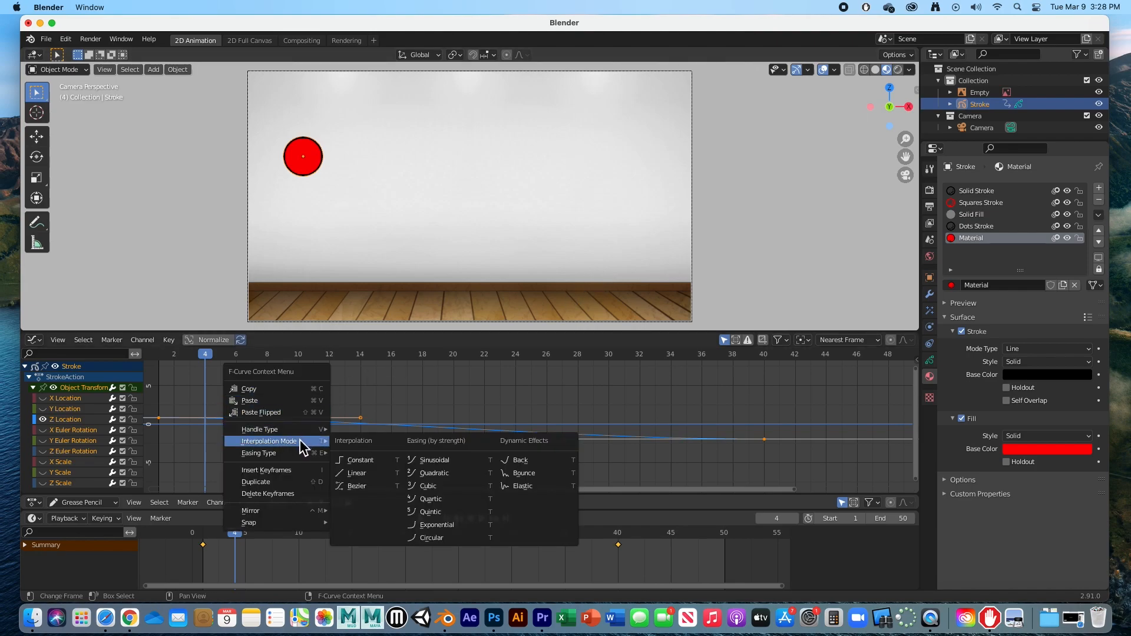
pyautogui.moveTo(523, 472)
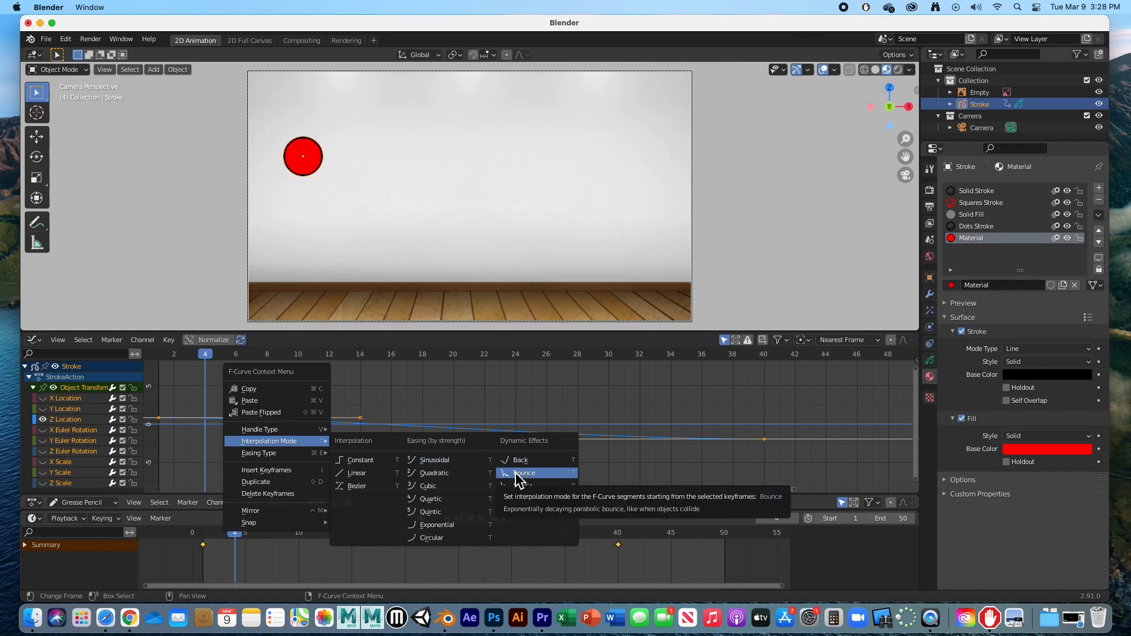
# Step: Apply Bounce interpolation to the ball's curves and play the animation
pyautogui.click(523, 472)
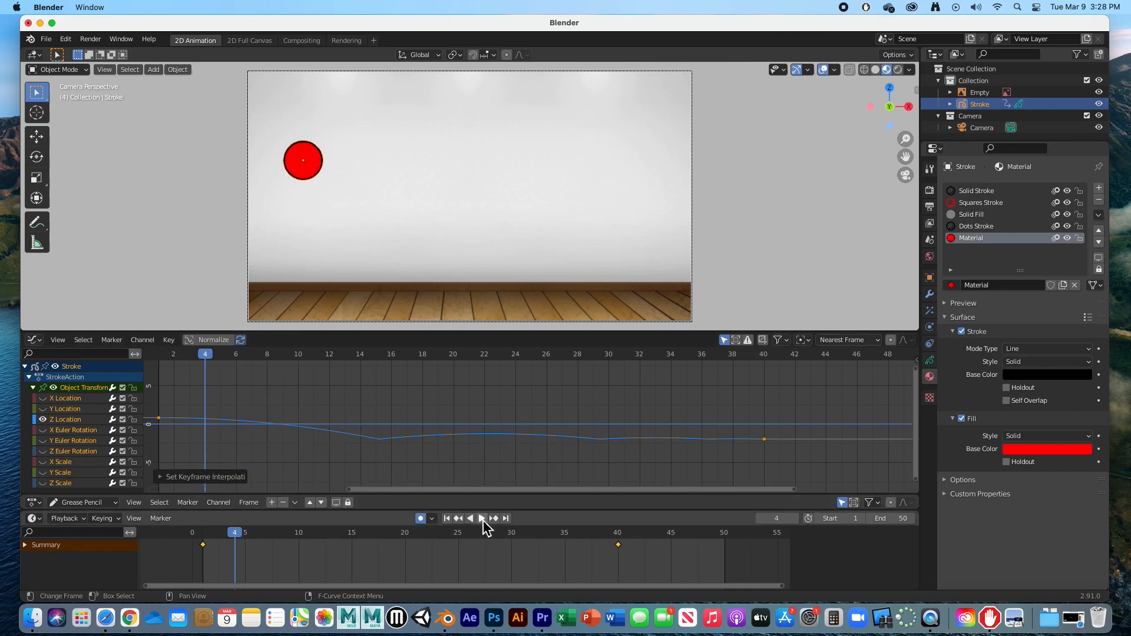
pyautogui.click(481, 518)
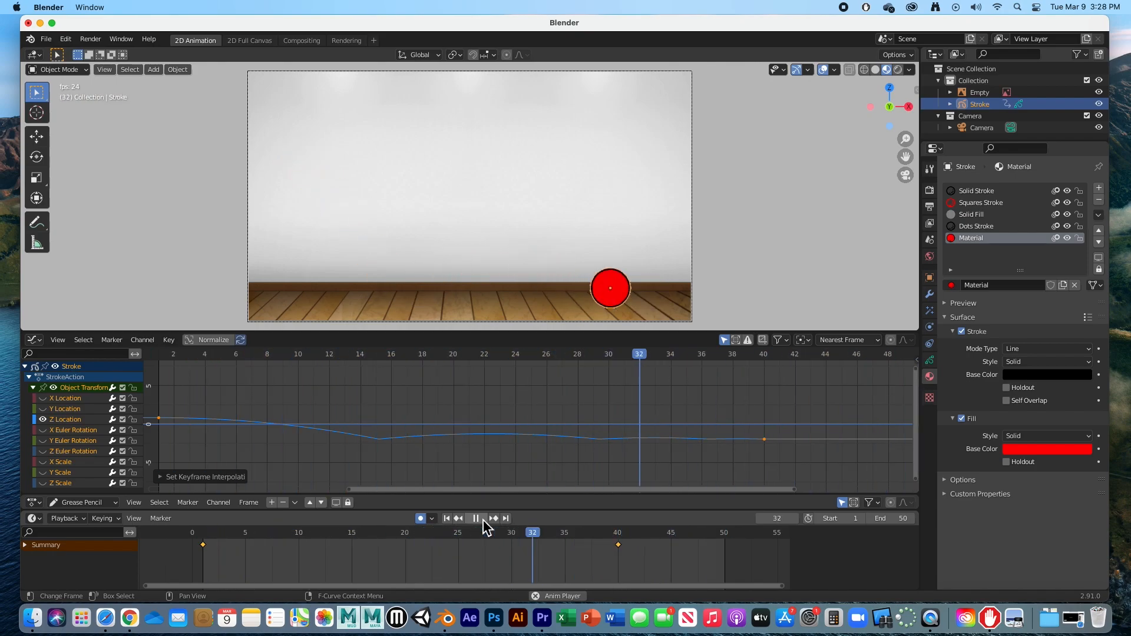
pyautogui.click(474, 518)
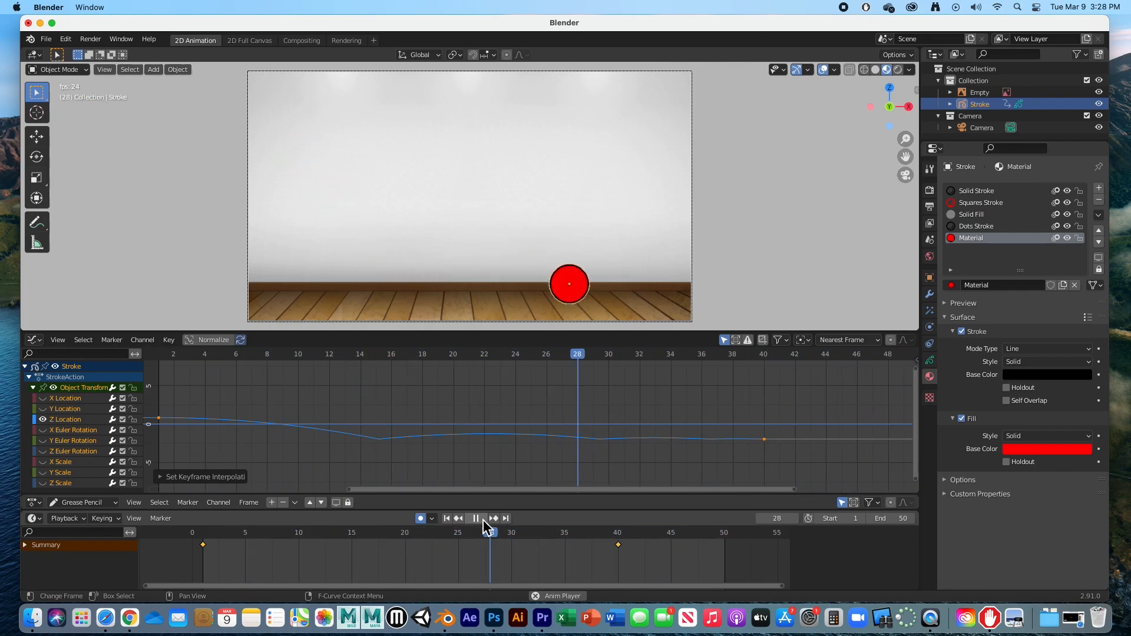
pyautogui.click(475, 518)
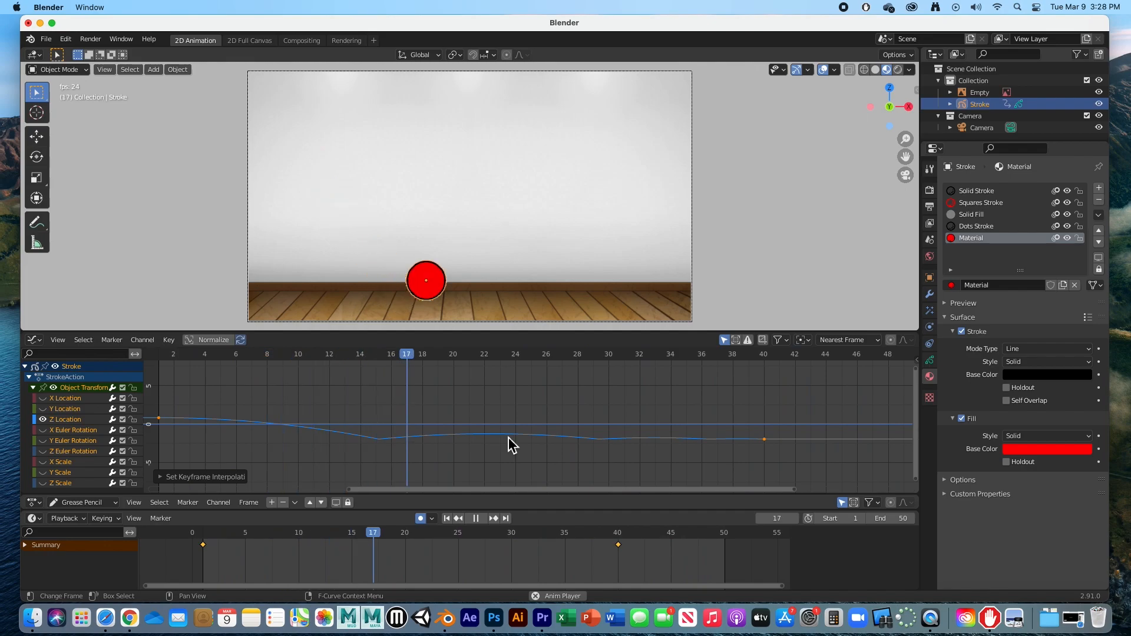
pyautogui.click(351, 533)
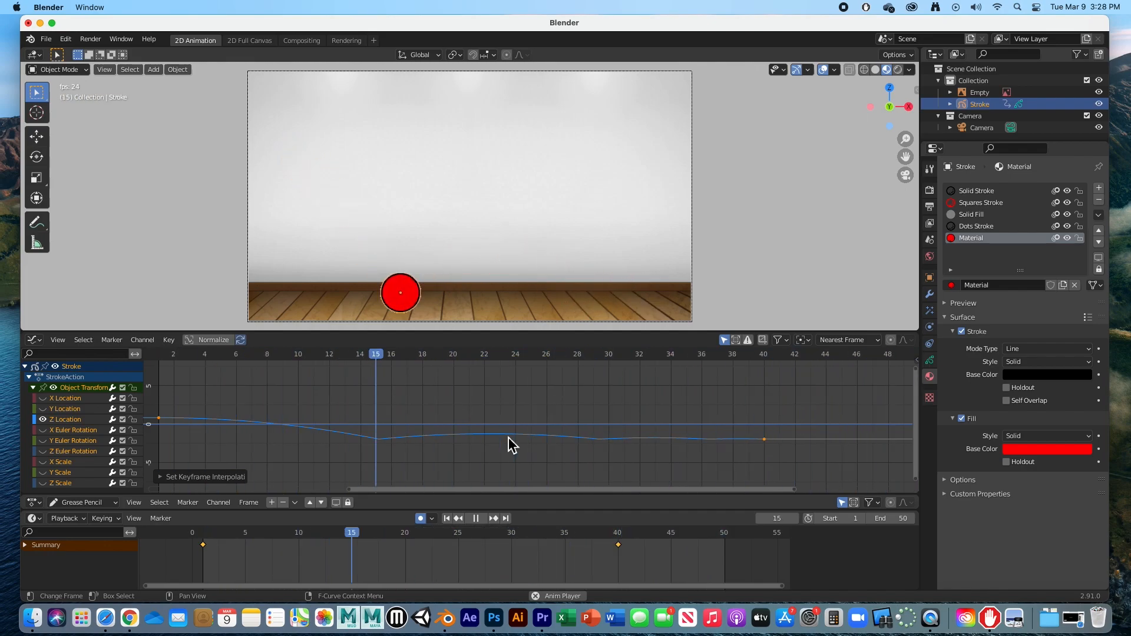